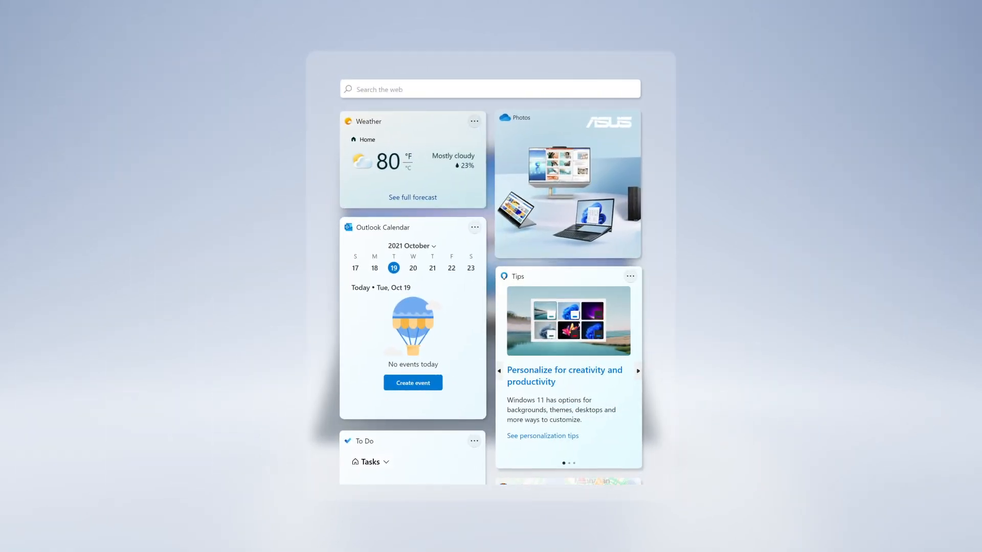
Browse the widgets, add the task 'Walk my dog' to To Do, and view Top stories.
{"action": "scroll", "scroll_direction": "down", "scroll_amount": 3}
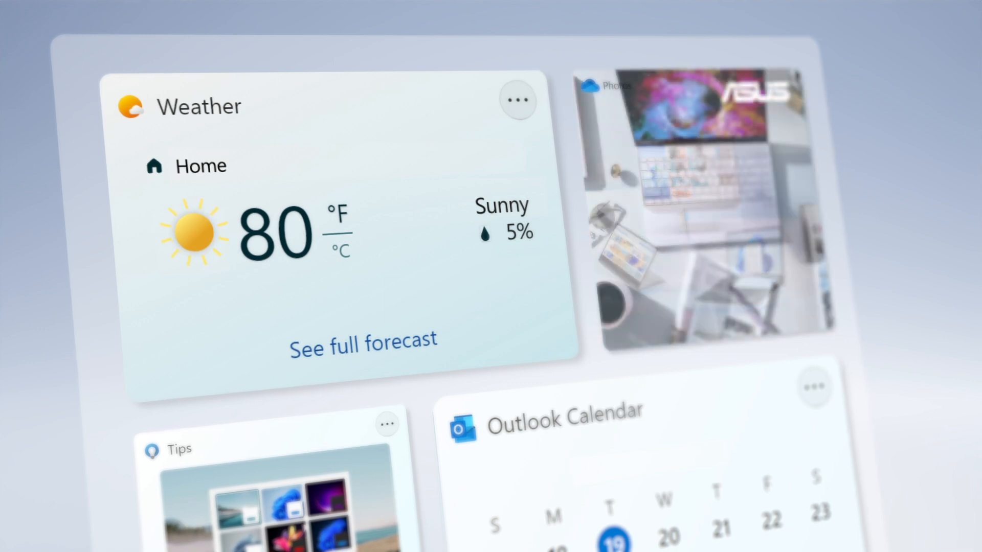
{"action": "scroll", "scroll_direction": "down", "scroll_amount": 3}
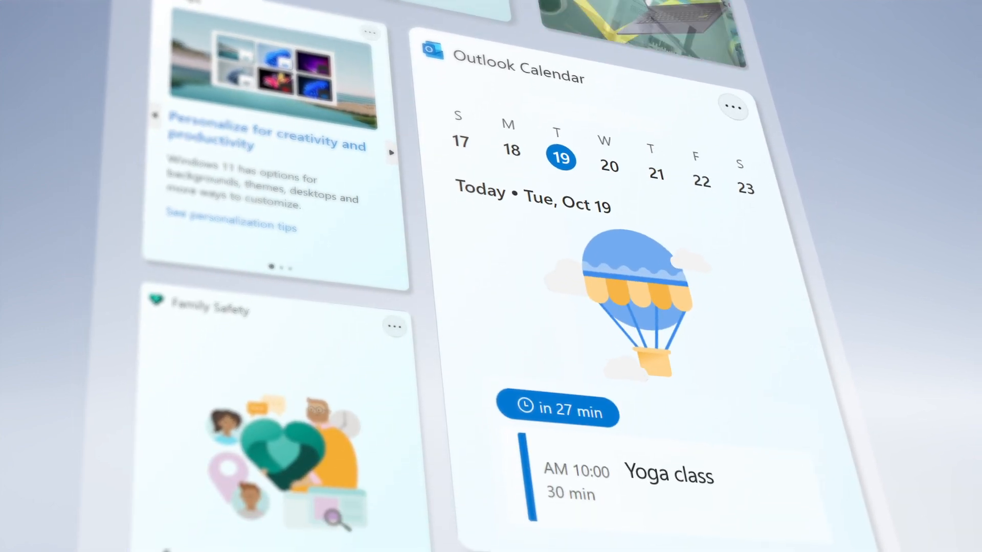
{"action": "scroll", "scroll_direction": "down", "scroll_amount": 3}
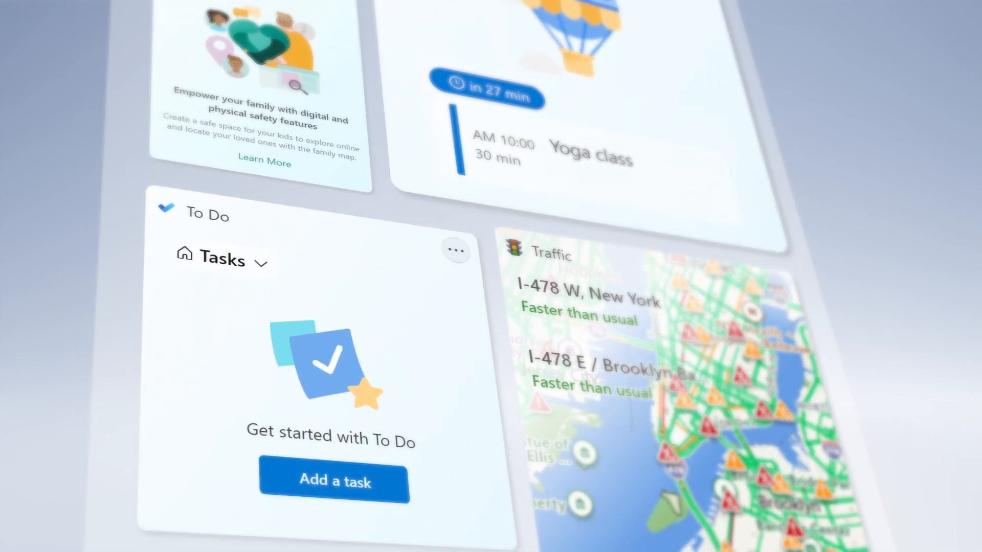
{"action": "left_click", "coordinate": [333, 482]}
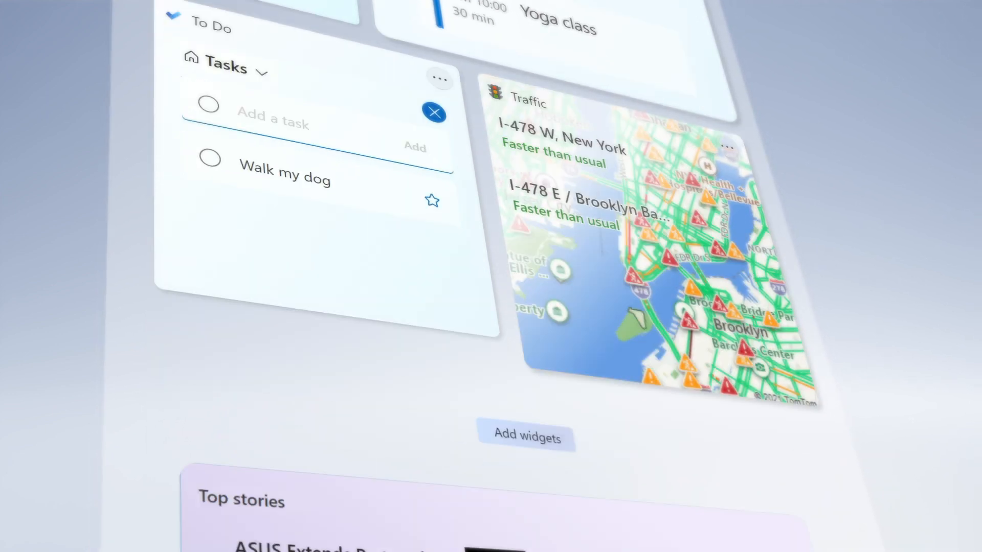
{"action": "scroll", "scroll_direction": "down", "scroll_amount": 3}
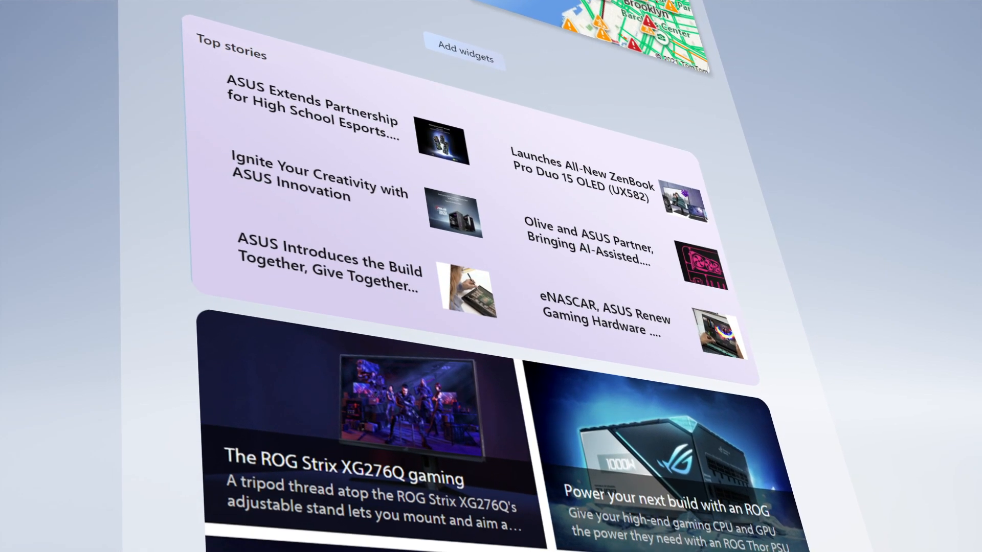
{"action": "left_click", "coordinate": [716, 504]}
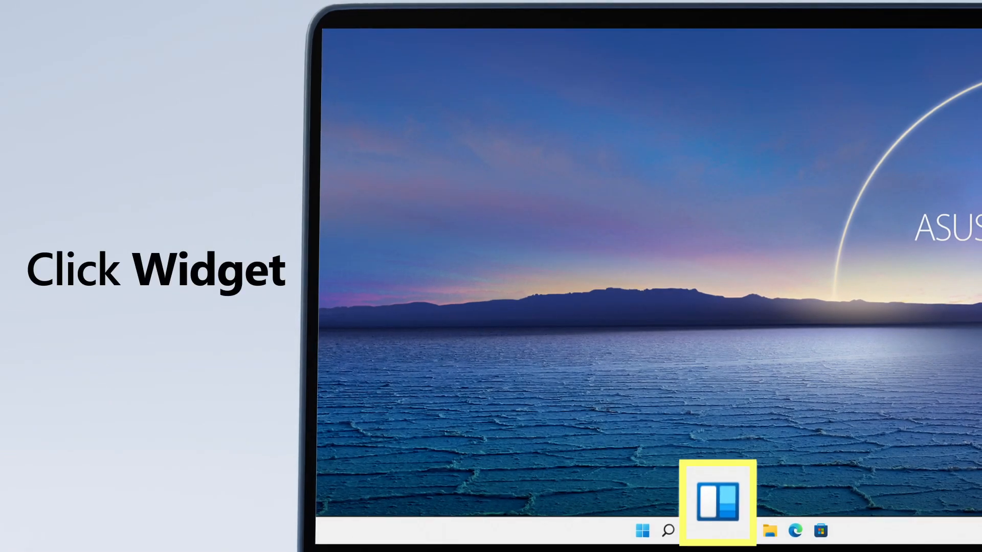
Open the widgets board from the taskbar icon and choose Sign in on its prompt.
{"action": "left_click", "coordinate": [716, 495]}
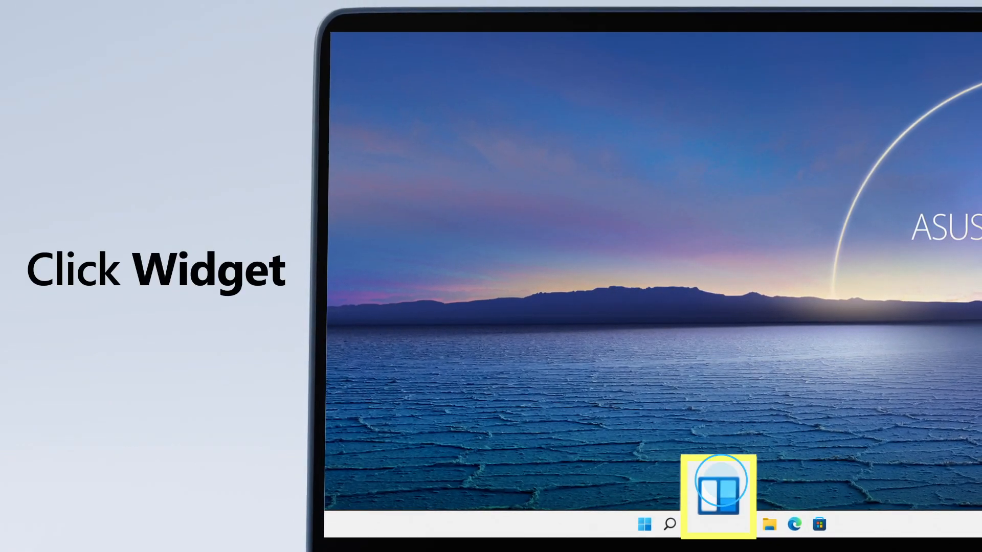
{"action": "left_click", "coordinate": [717, 495]}
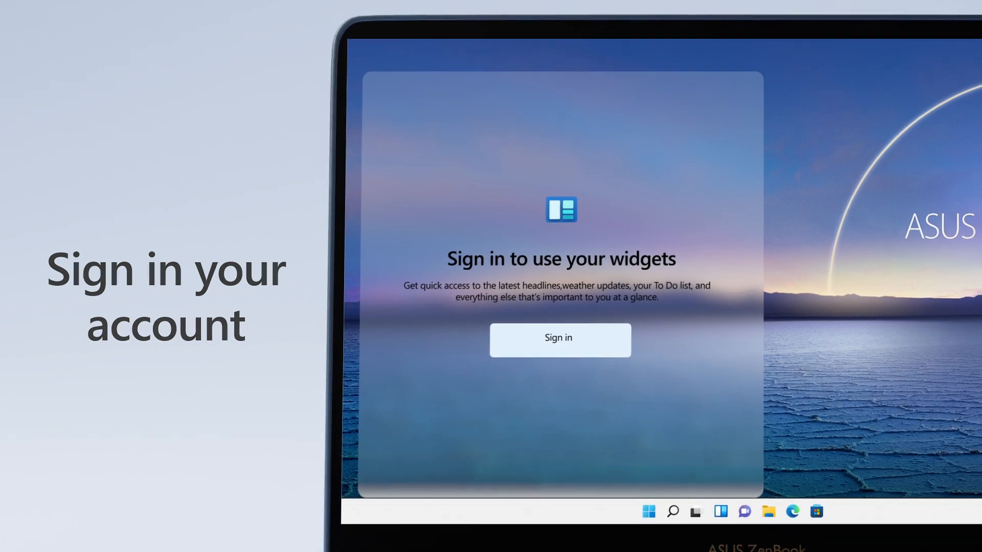
{"action": "left_click", "coordinate": [558, 339]}
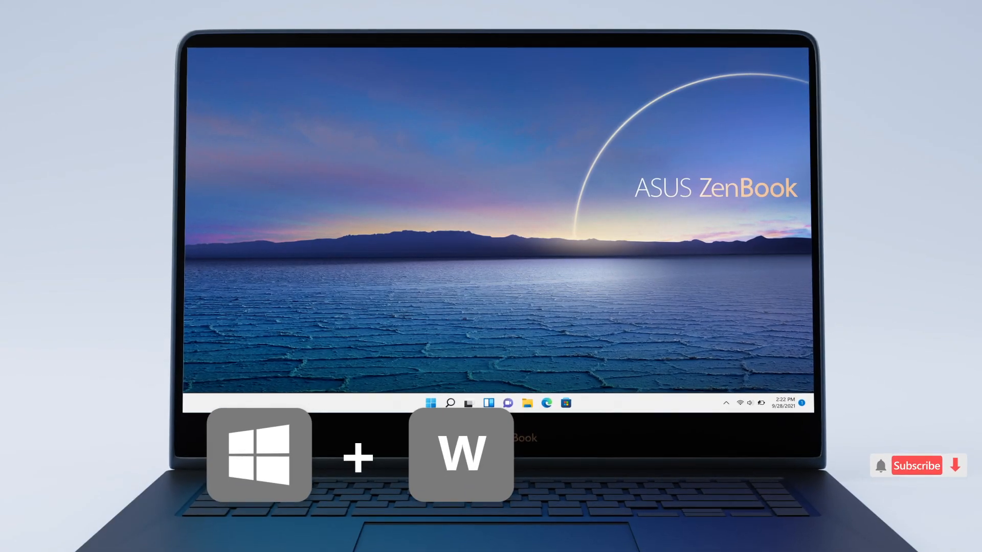
Bring up the widgets panel with Win+W, showing weather, tips, photos and traffic.
{"action": "key", "text": "Win+W"}
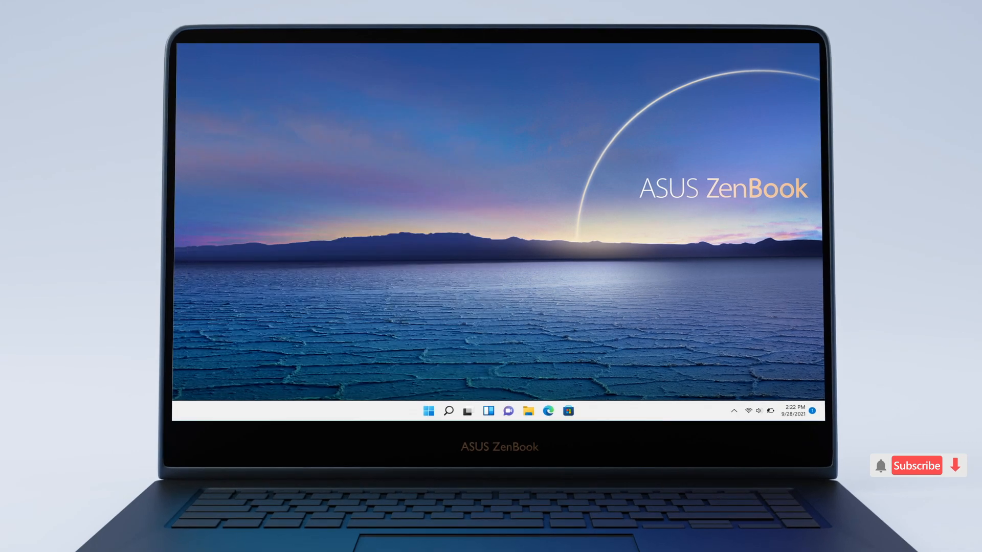
{"action": "left_click", "coordinate": [488, 411]}
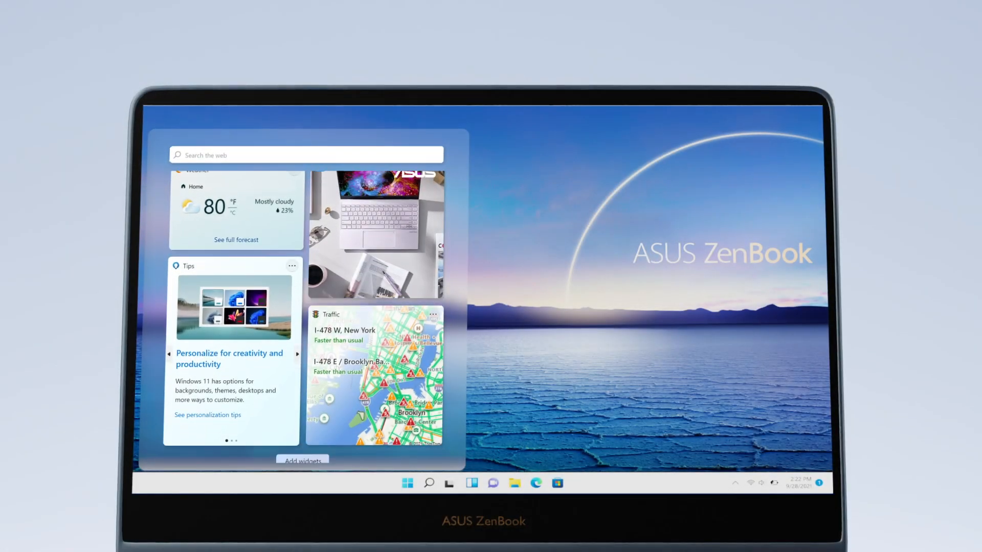
From Add widgets in Widget settings, add the To Do widget.
{"action": "left_click", "coordinate": [302, 460]}
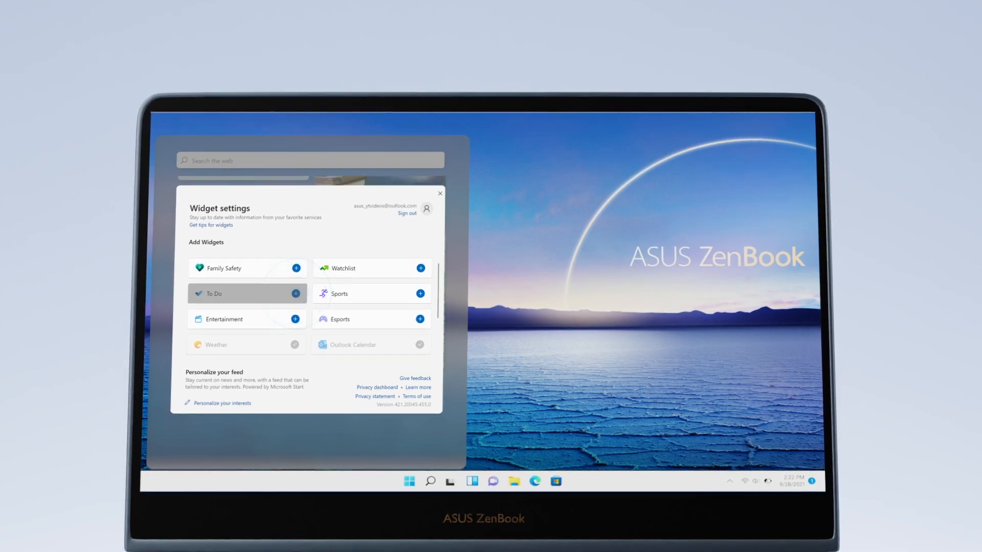
{"action": "left_click", "coordinate": [440, 194]}
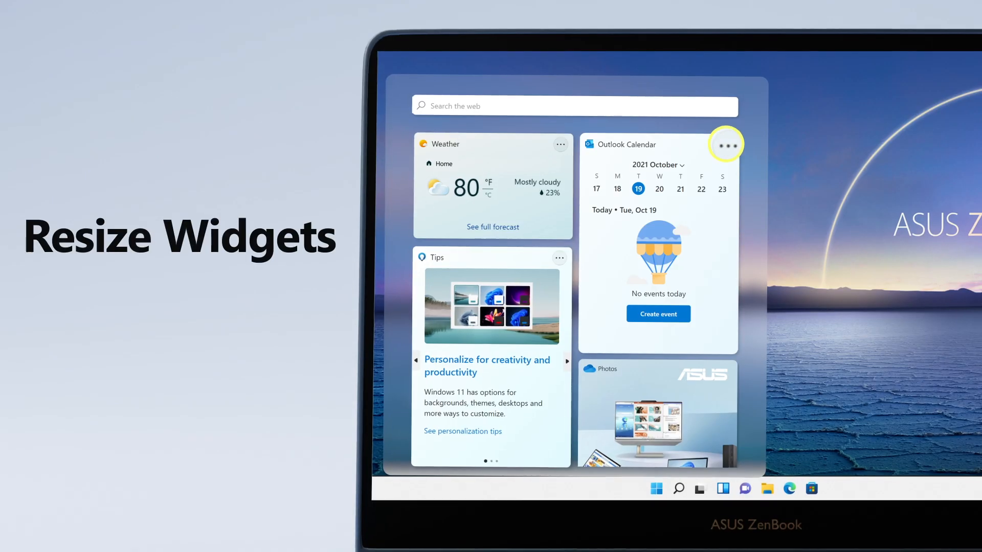
Resize the Outlook Calendar widget to Medium and remove the Tips widget.
{"action": "left_click", "coordinate": [725, 144]}
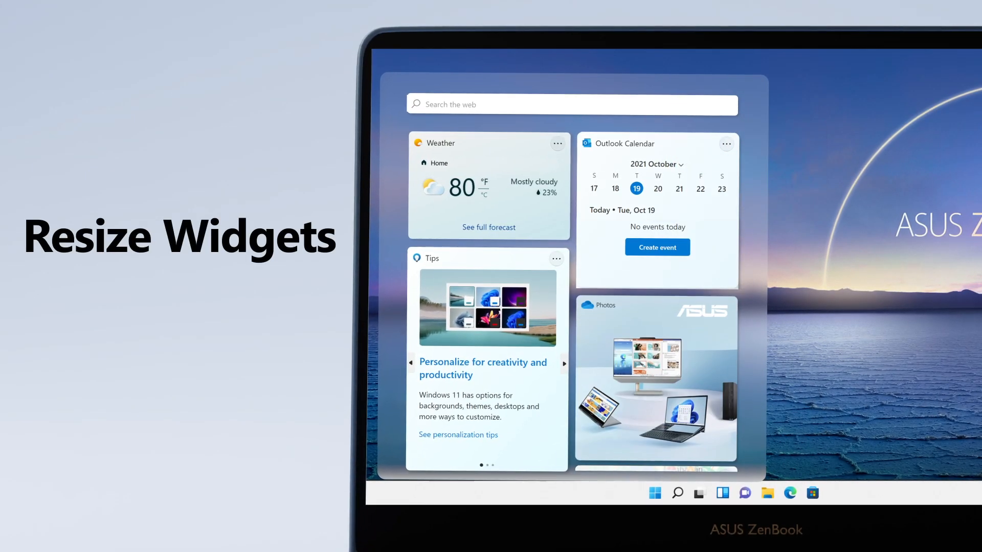
{"action": "left_click", "coordinate": [553, 142]}
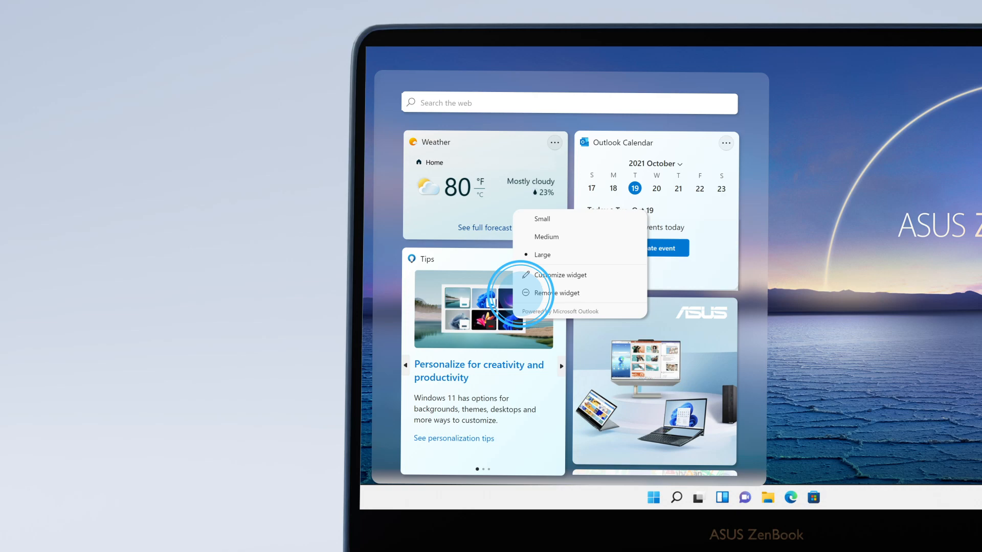
{"action": "left_click", "coordinate": [551, 292]}
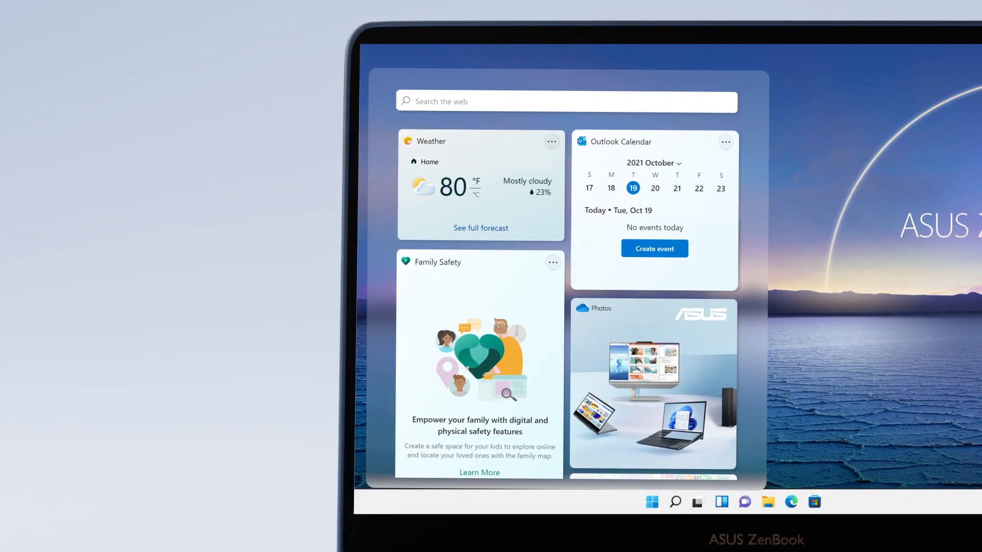